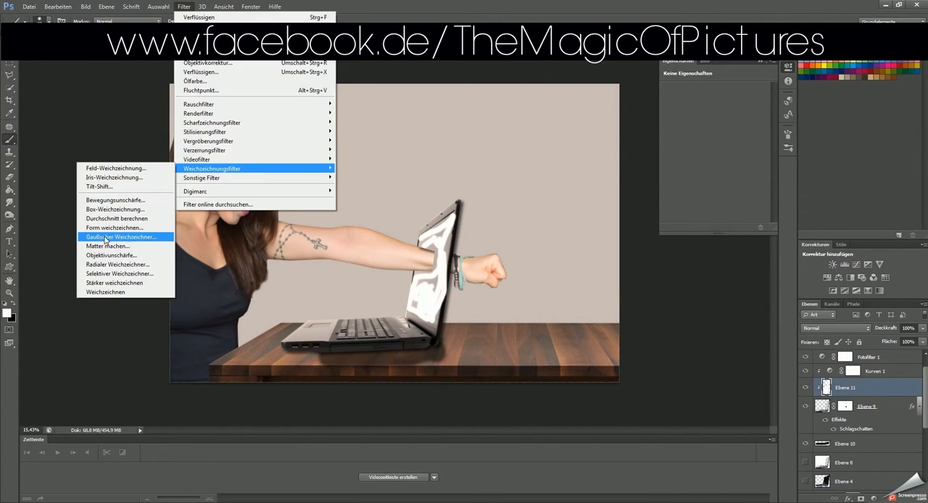
# Apply a Gaussian blur to the motion-streak layer behind the outstretched arm.
pyautogui.click(120, 236)
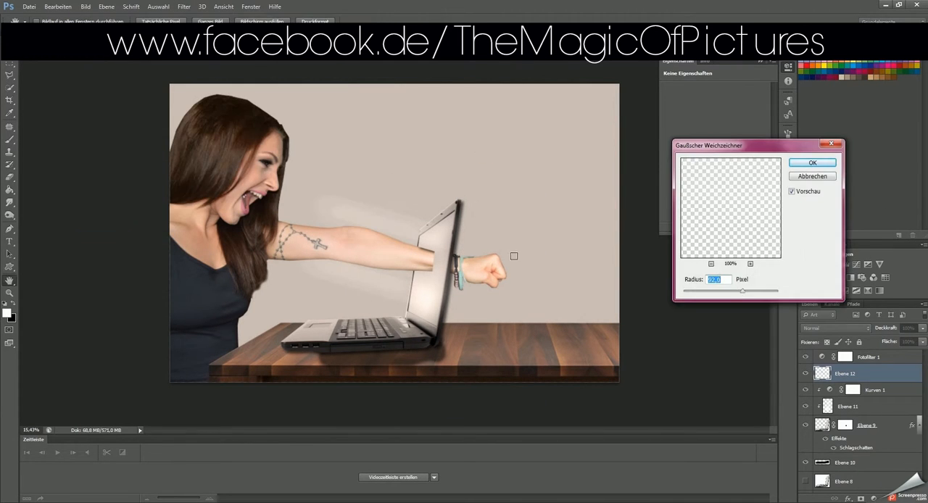
pyautogui.click(812, 162)
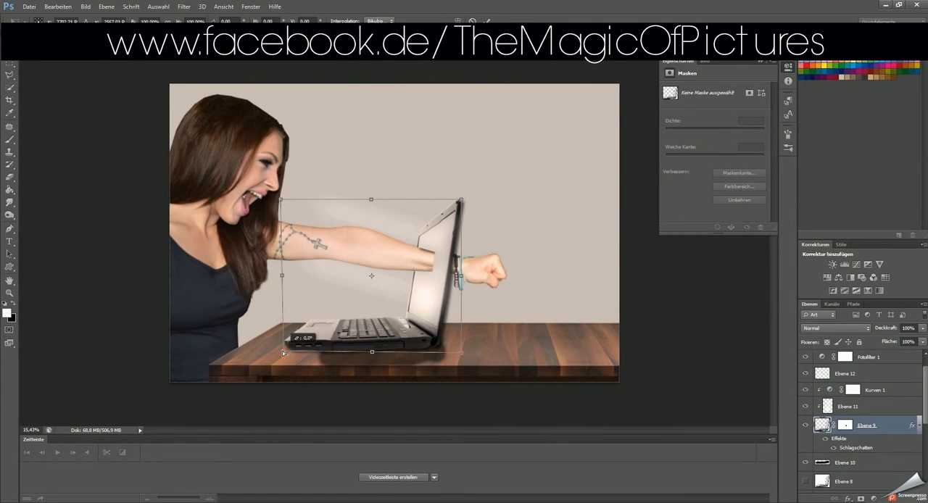